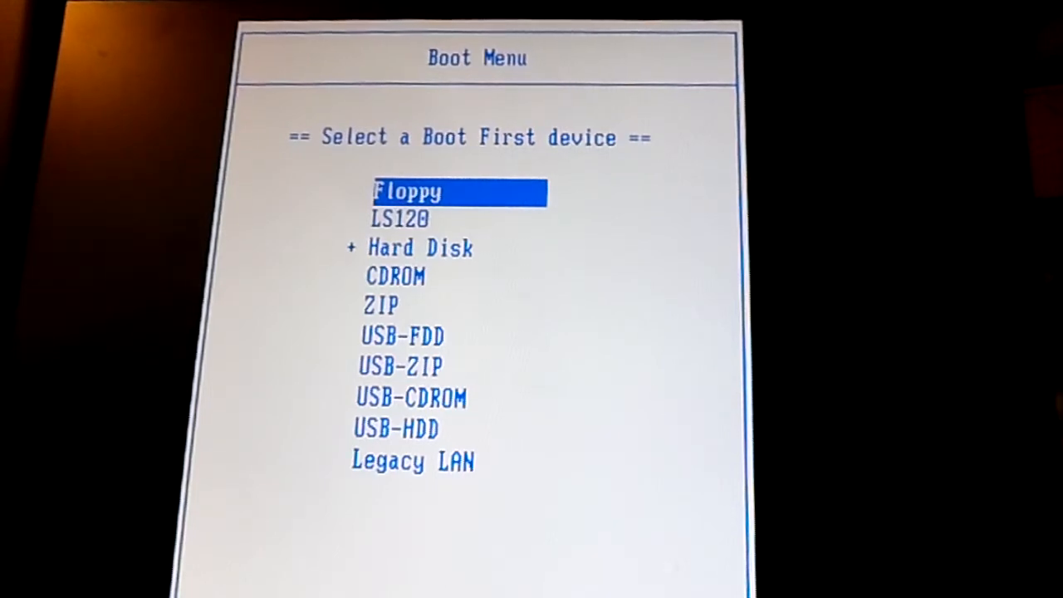
Boot the computer from the CDROM drive via the BIOS Boot Menu.
{"action": "key", "text": "down"}
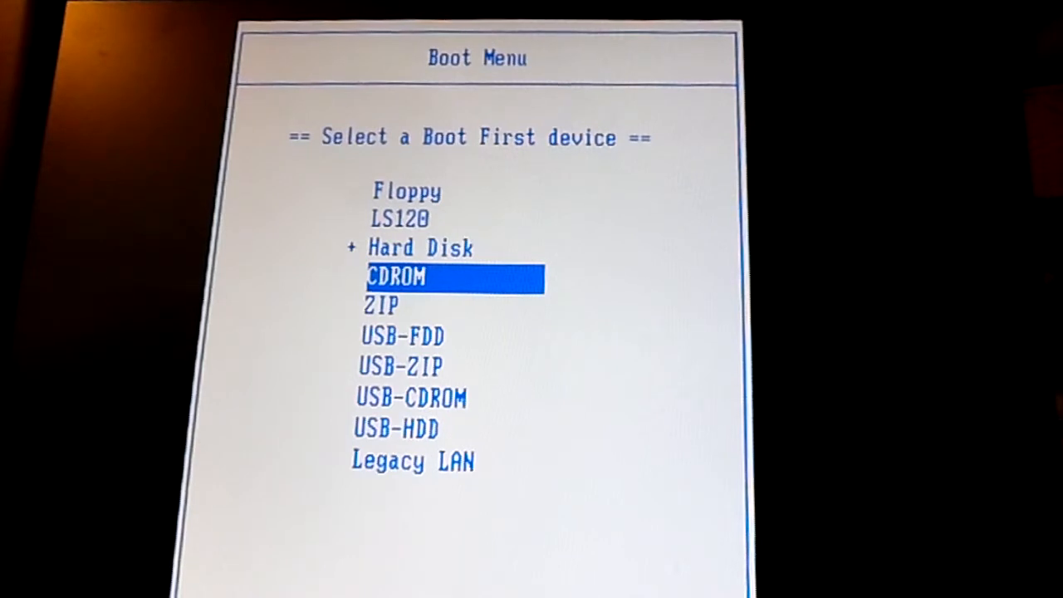
{"action": "key", "text": "enter"}
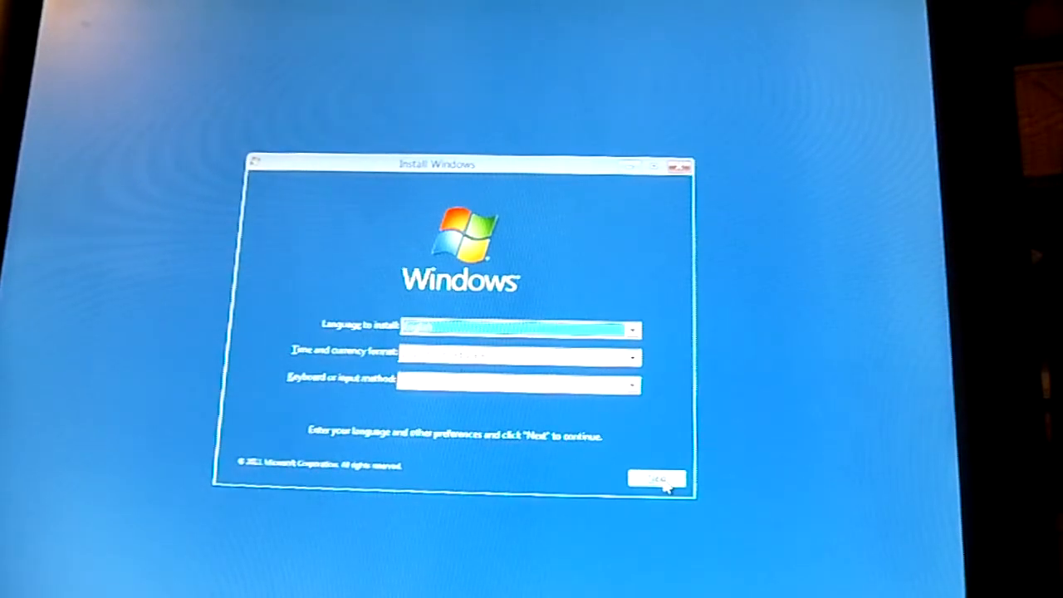
Keep the default language preferences, choose Install now, and accept the license terms.
{"action": "left_click", "coordinate": [656, 479]}
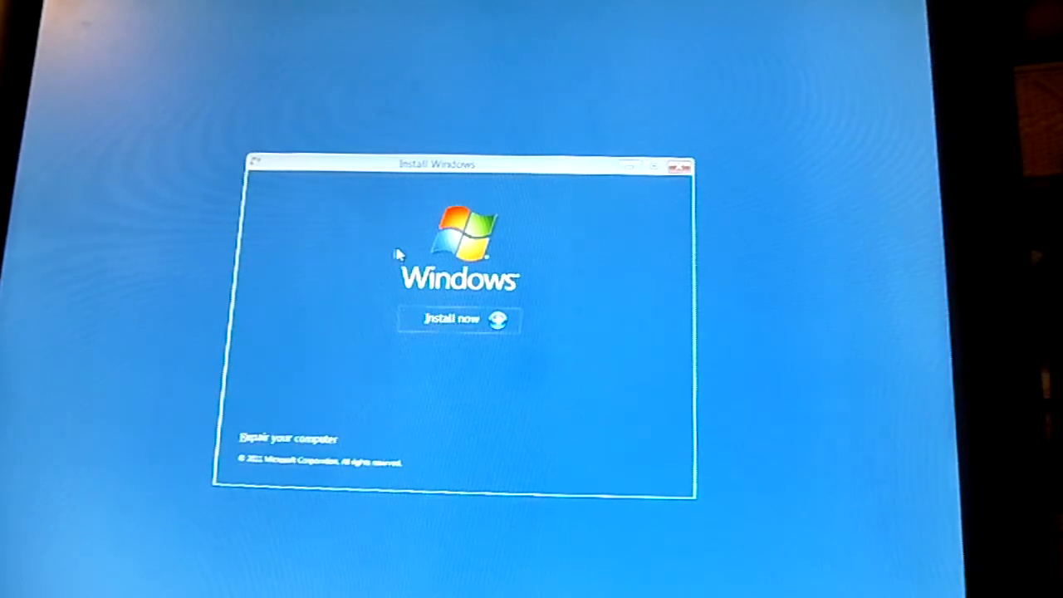
{"action": "left_click", "coordinate": [452, 320]}
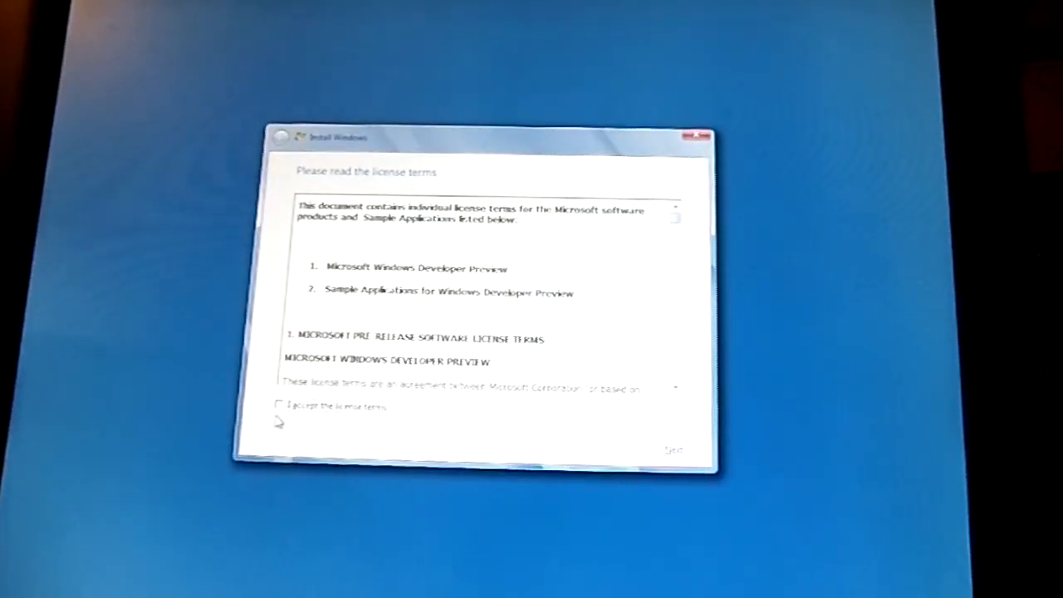
{"action": "left_click", "coordinate": [279, 405]}
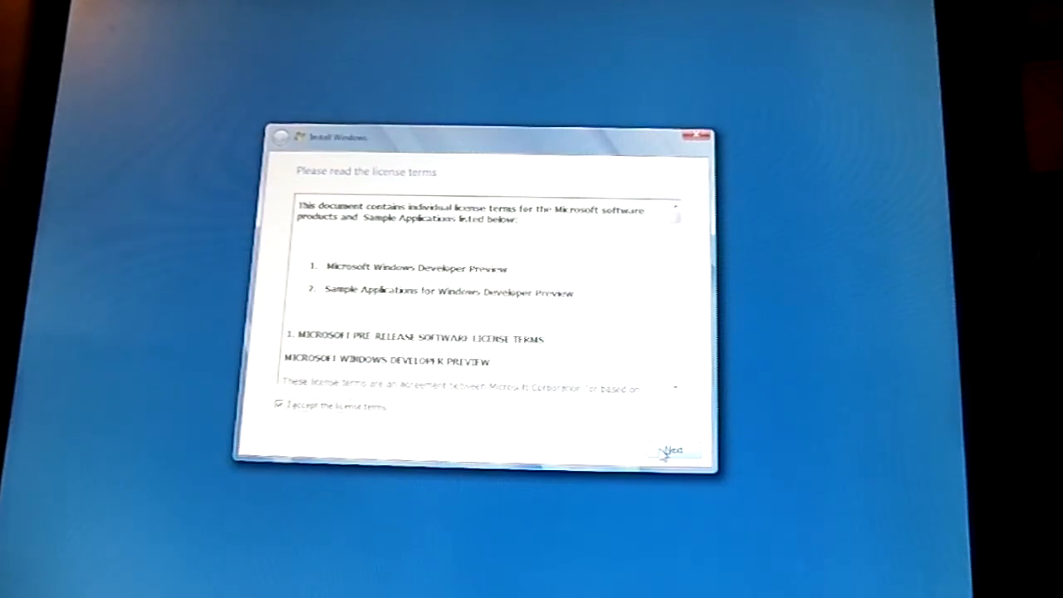
{"action": "left_click", "coordinate": [671, 450]}
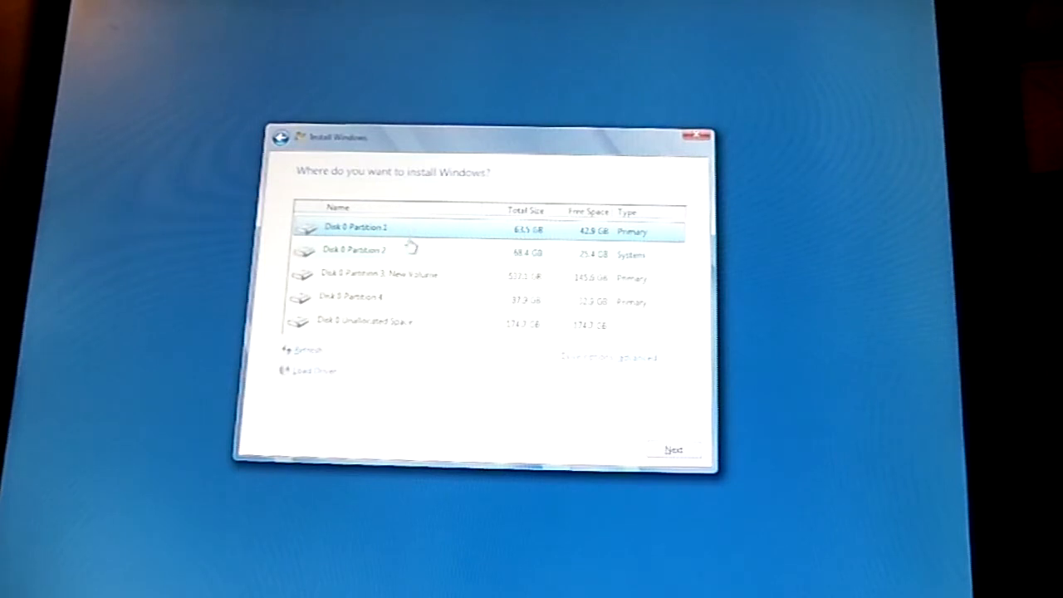
{"action": "mouse_move", "coordinate": [408, 297]}
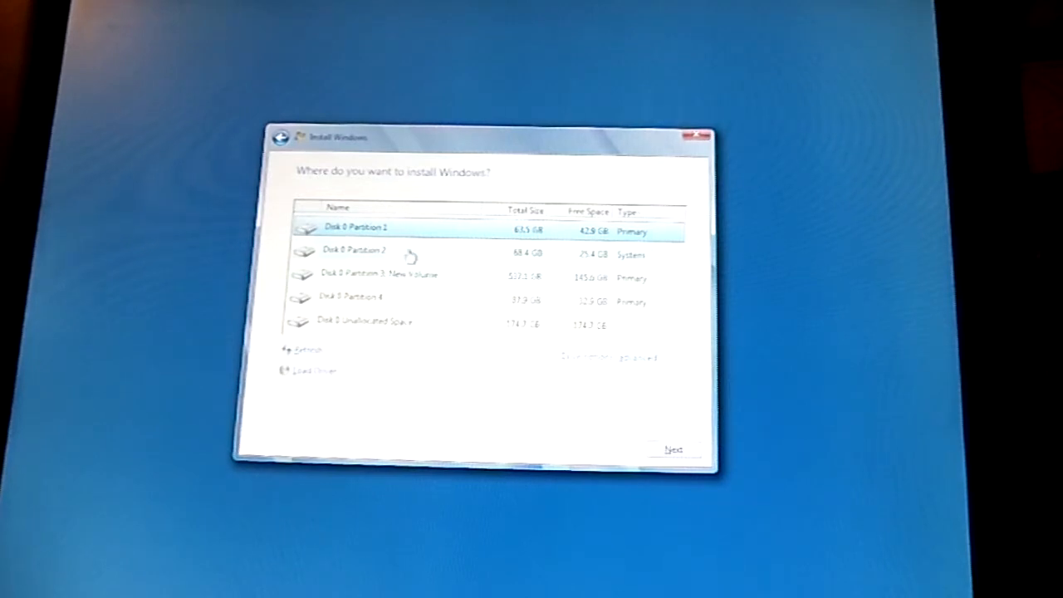
Select Disk 0 Partition 2 as the installation target.
{"action": "left_click", "coordinate": [357, 251]}
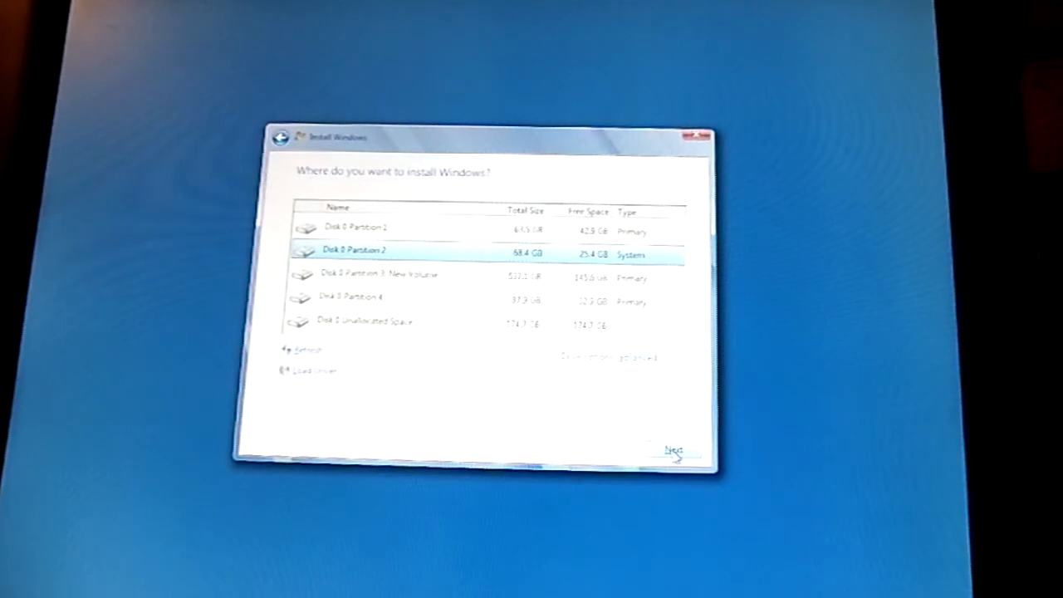
{"action": "left_click", "coordinate": [673, 448]}
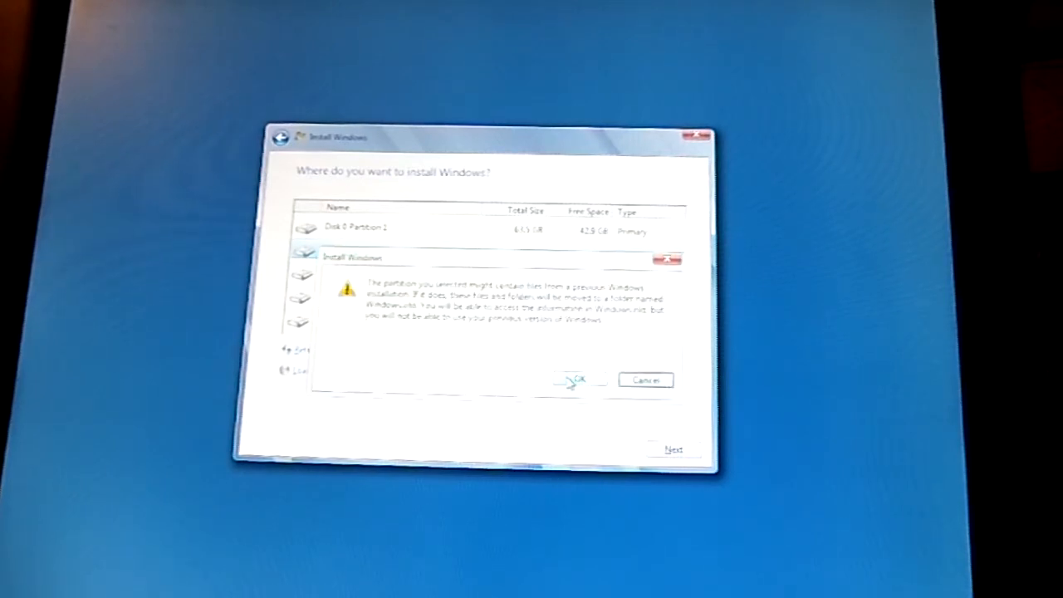
Accept moving previous Windows files to Windows.old and let Setup finish copying.
{"action": "left_click", "coordinate": [573, 379]}
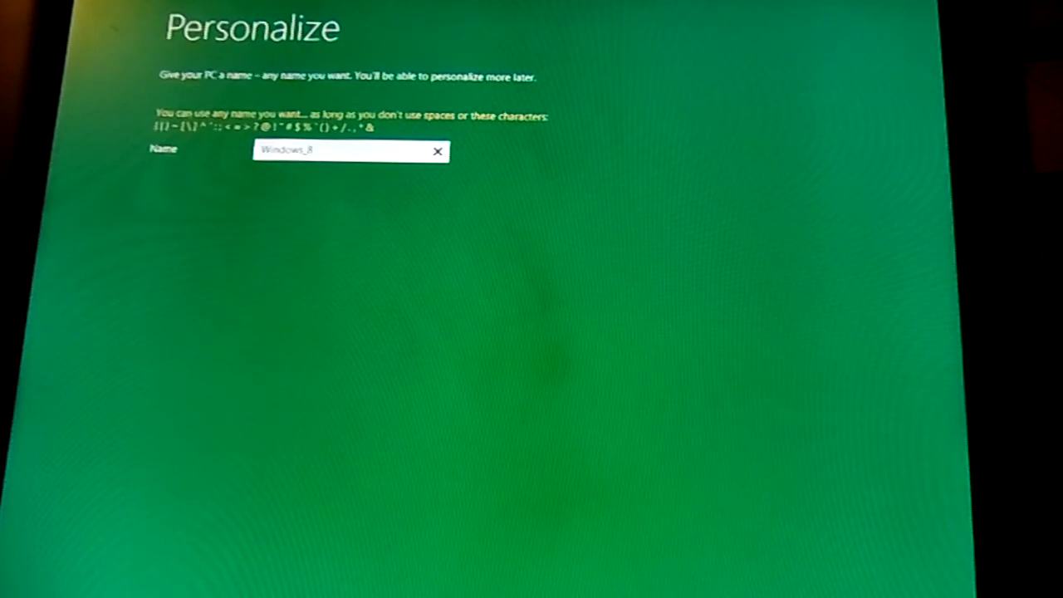
{"action": "mouse_move", "coordinate": [548, 564]}
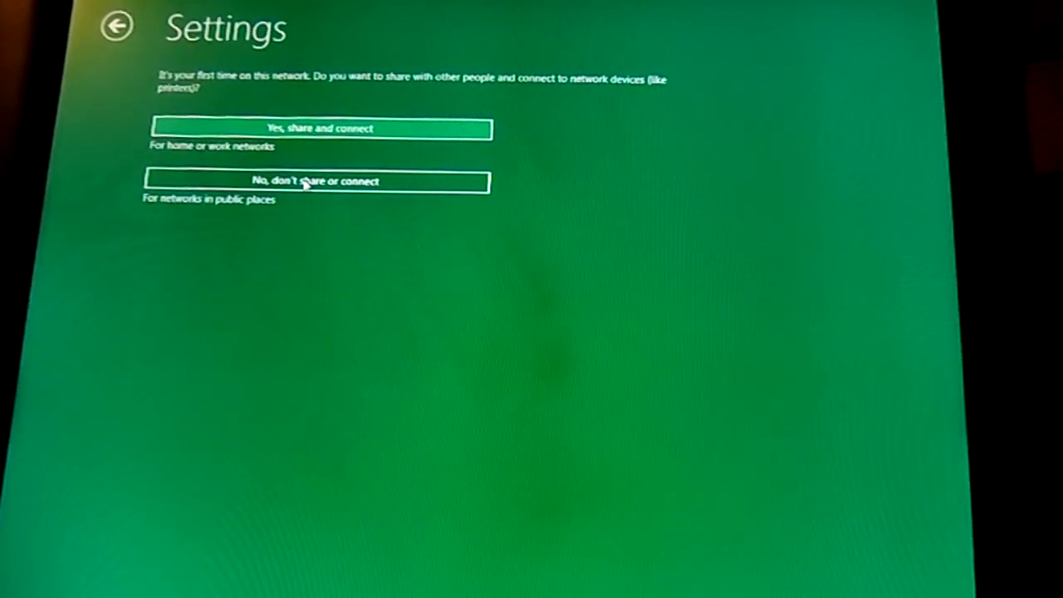
Decline network sharing and device connection, then scroll through the update settings.
{"action": "left_click", "coordinate": [317, 181]}
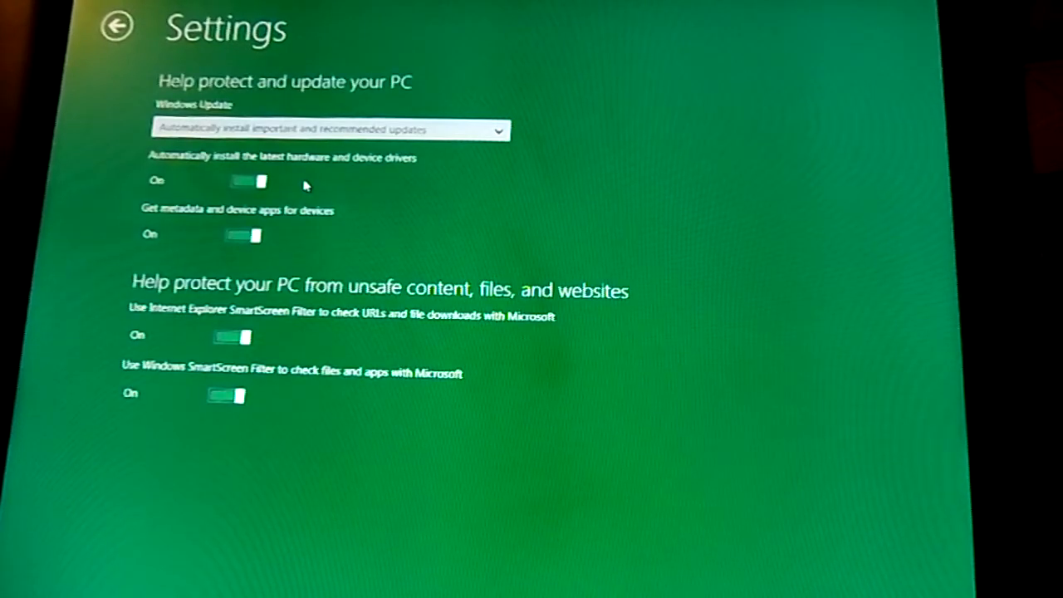
{"action": "mouse_move", "coordinate": [455, 469]}
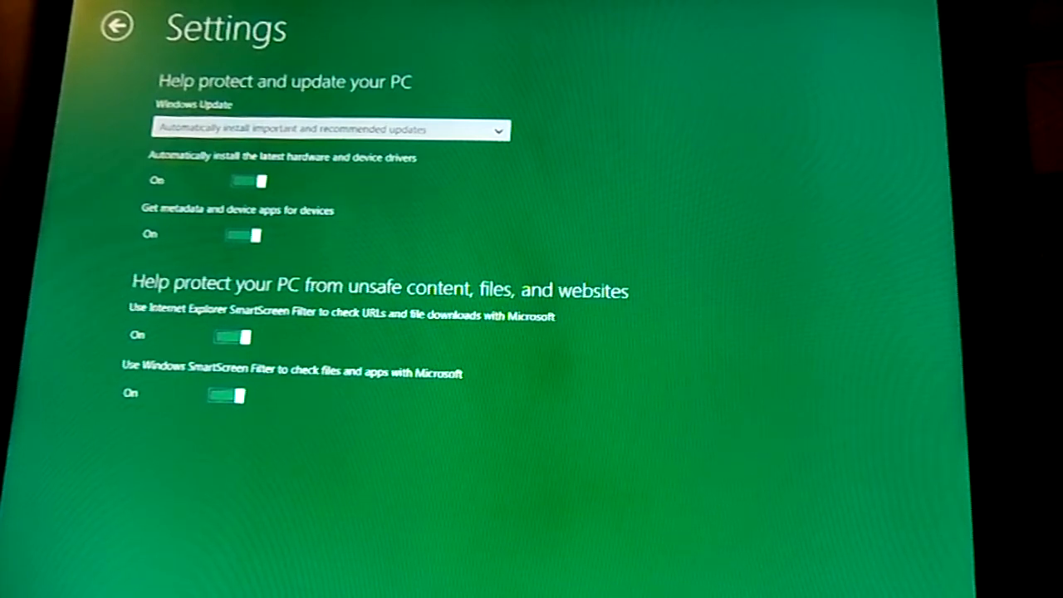
{"action": "scroll", "scroll_direction": "down", "scroll_amount": 3}
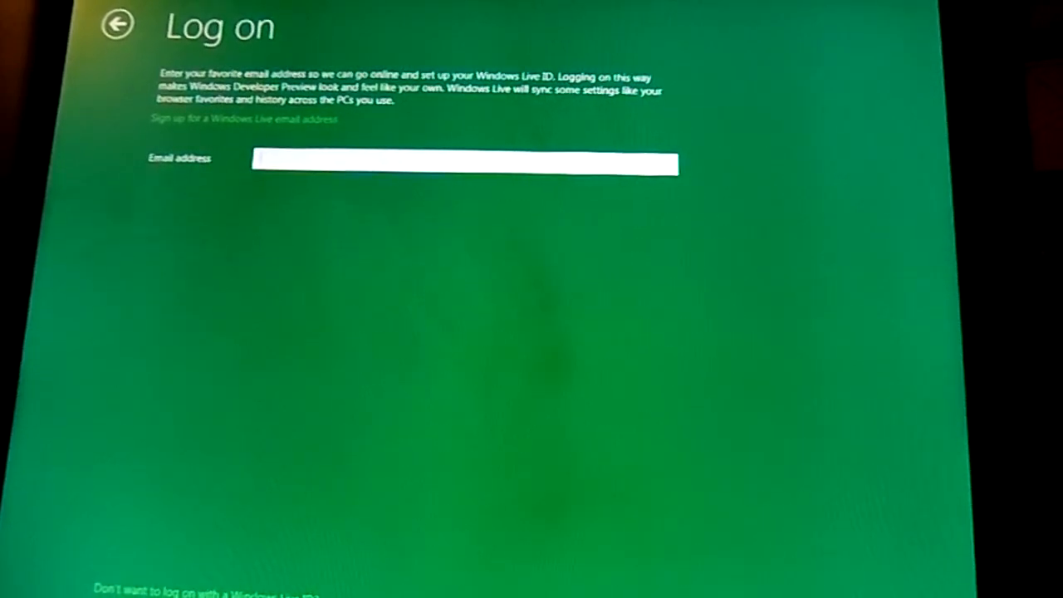
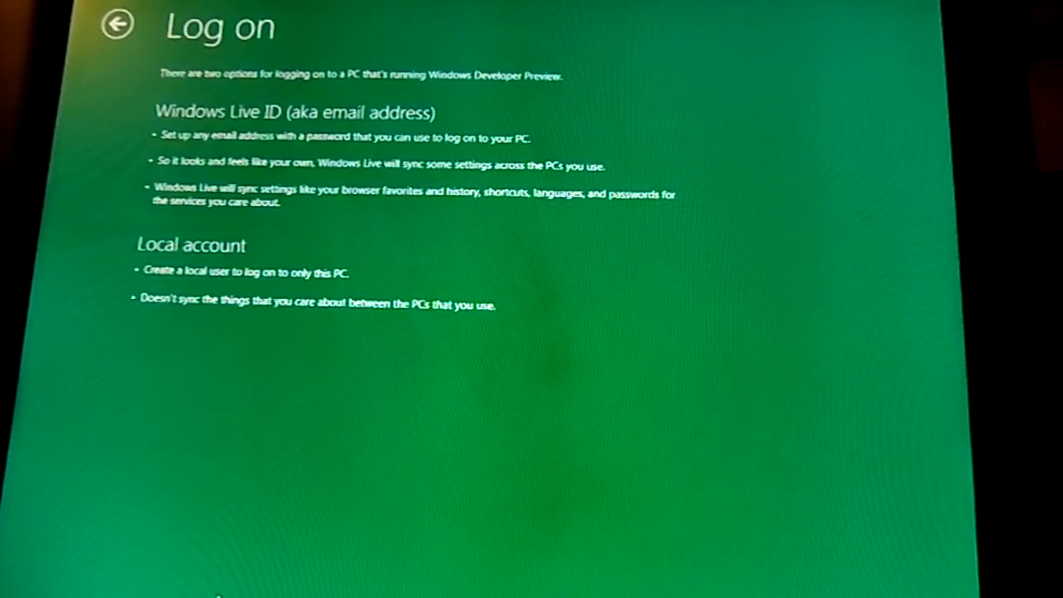
{"action": "mouse_move", "coordinate": [461, 575]}
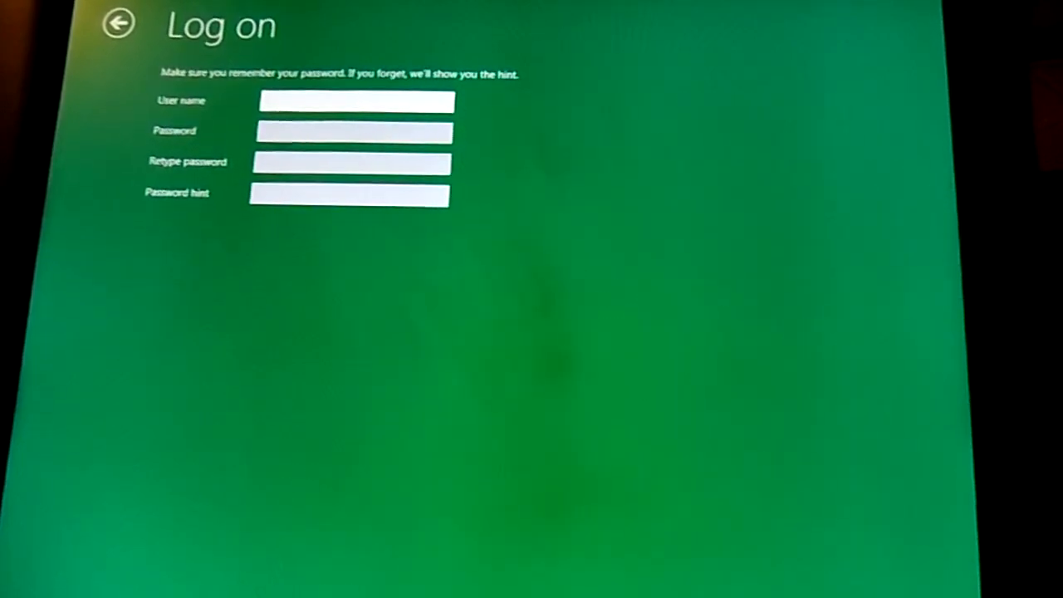
Enter 'Doggie' in the local account form, then launch Internet Explorer from Start.
{"action": "type", "text": "Doggie"}
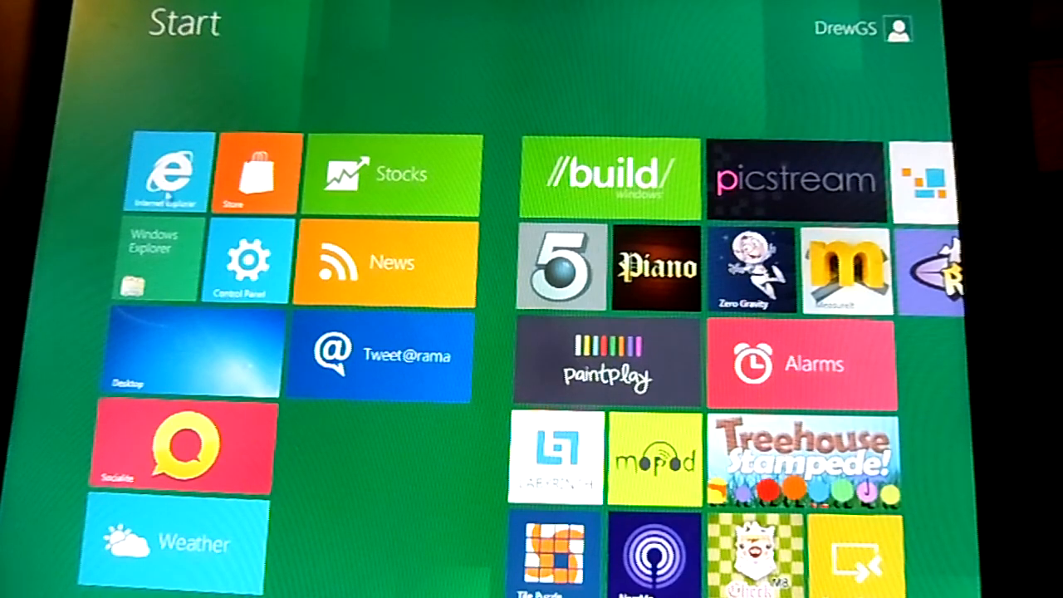
{"action": "left_click", "coordinate": [167, 170]}
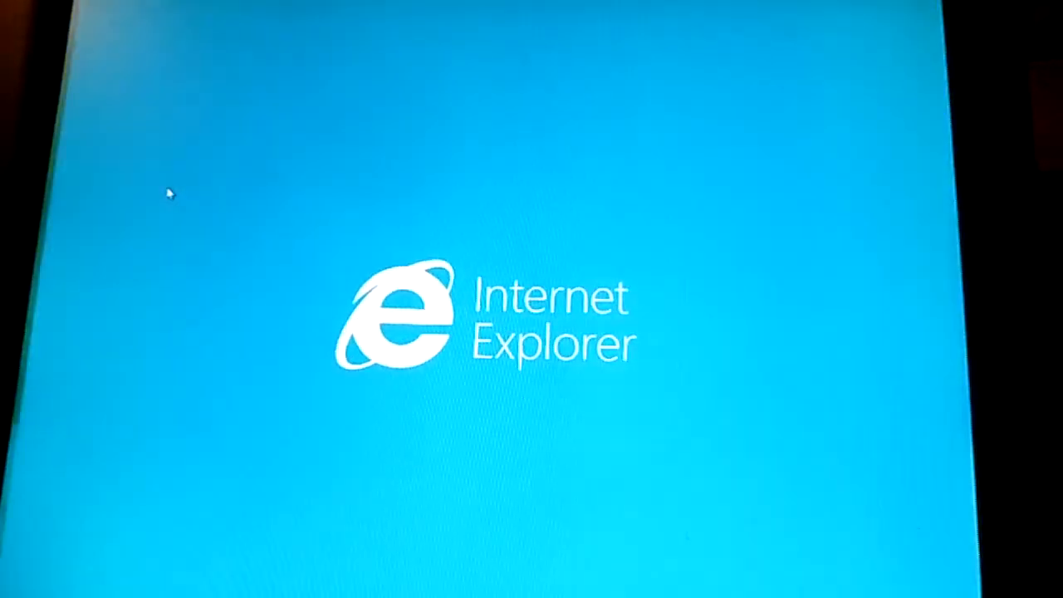